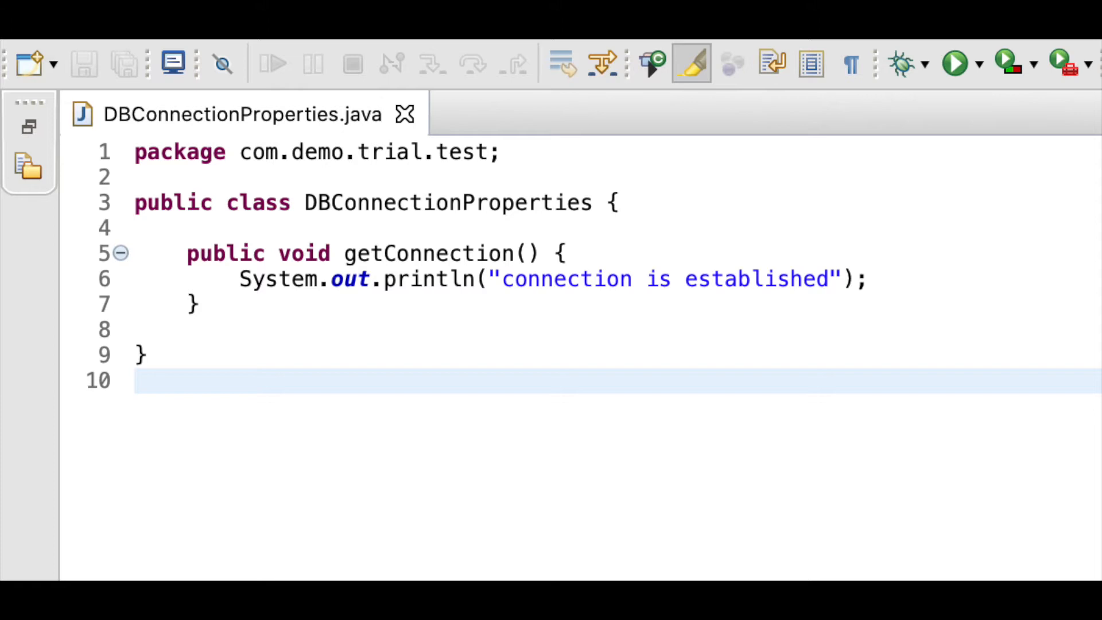
Write NeedDetails main creating two DBConnectionProperties with new and printing each hashCode()
left_click(532, 68)
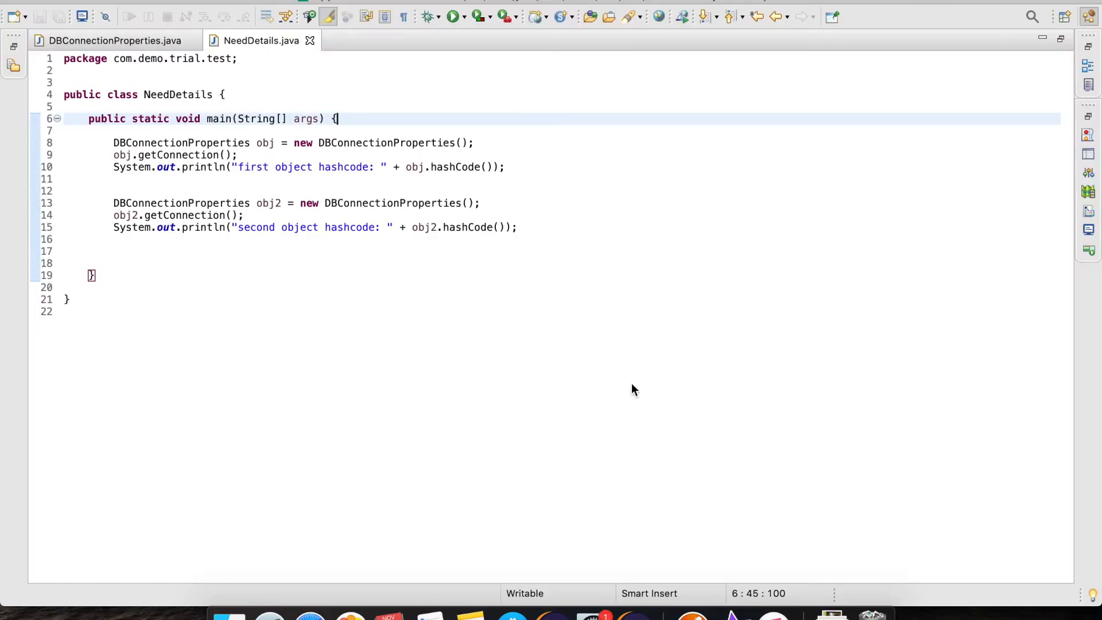
mouse_move(450, 21)
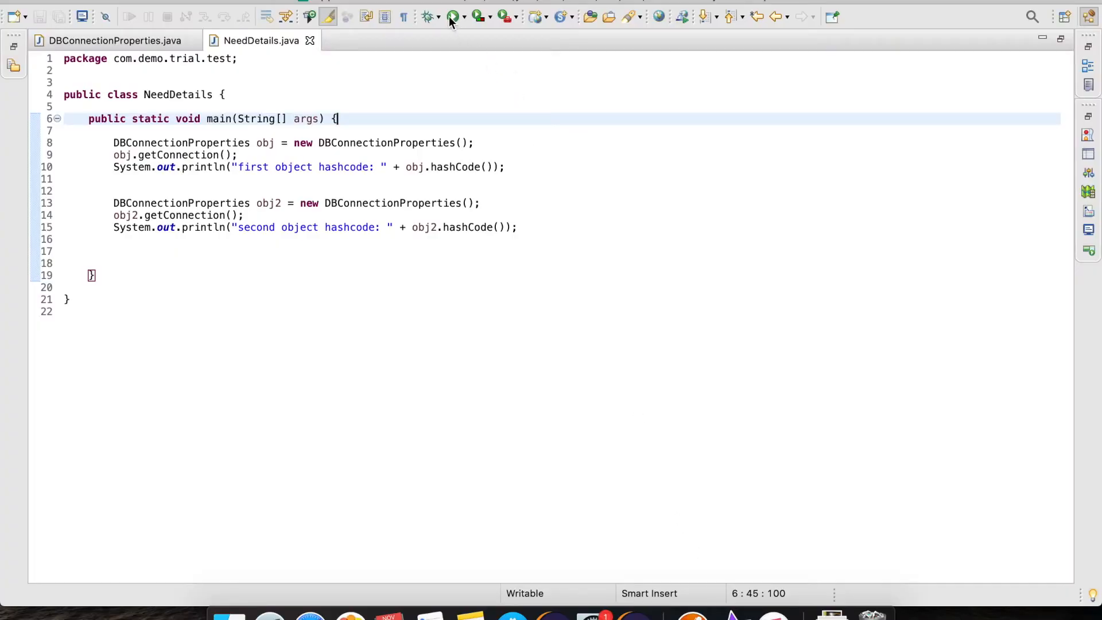
Run NeedDetails and highlight the second hashcode to show the two values differ
left_click(454, 16)
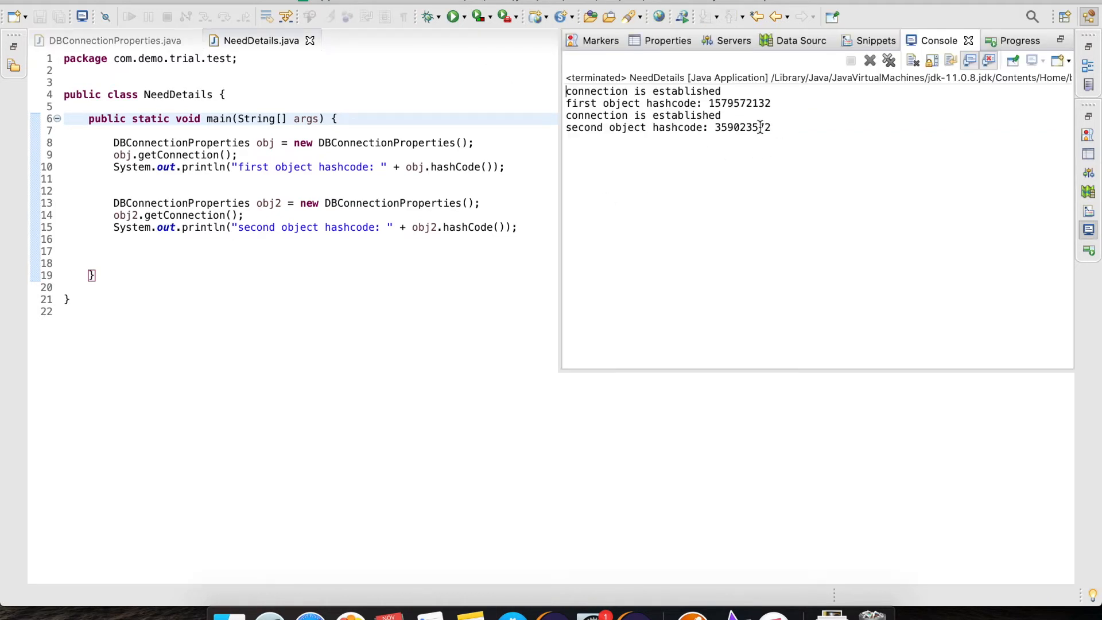
double_click(738, 103)
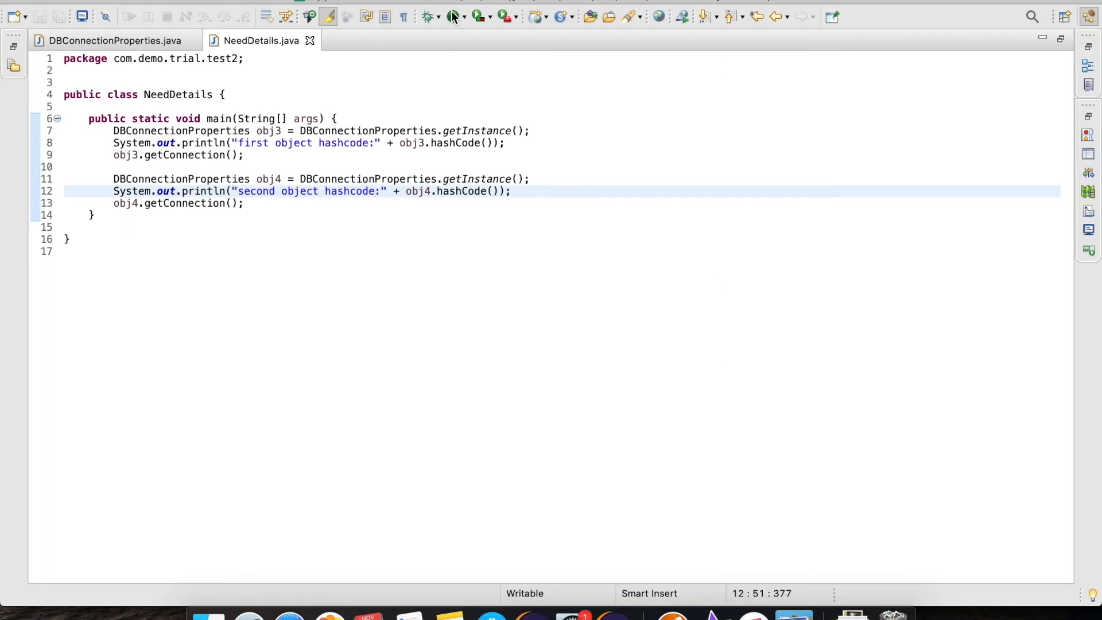
left_click(454, 16)
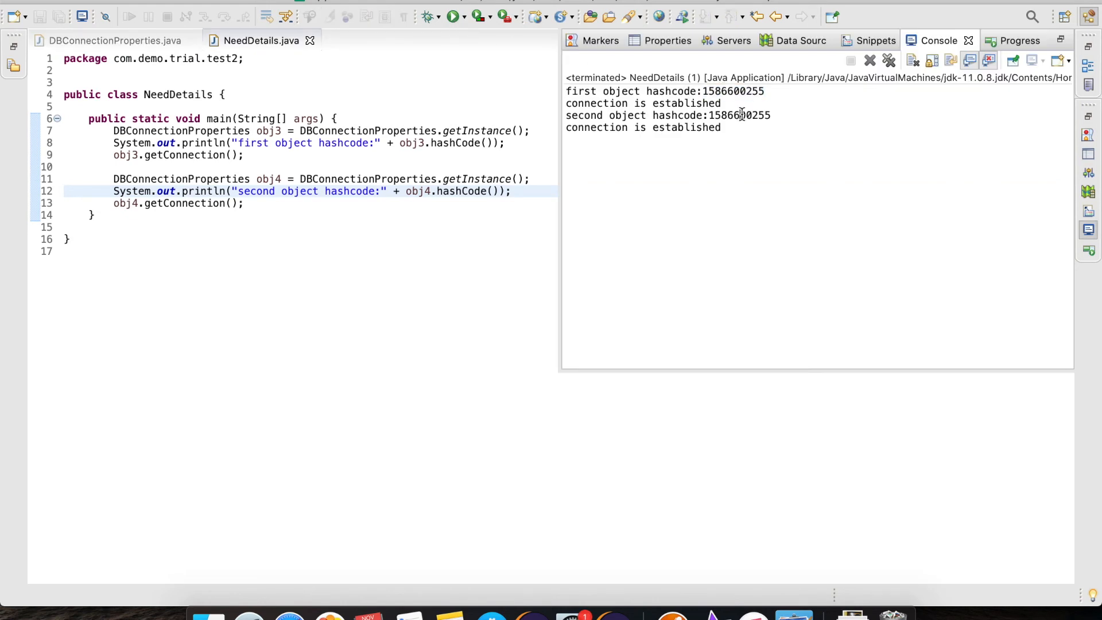
double_click(738, 114)
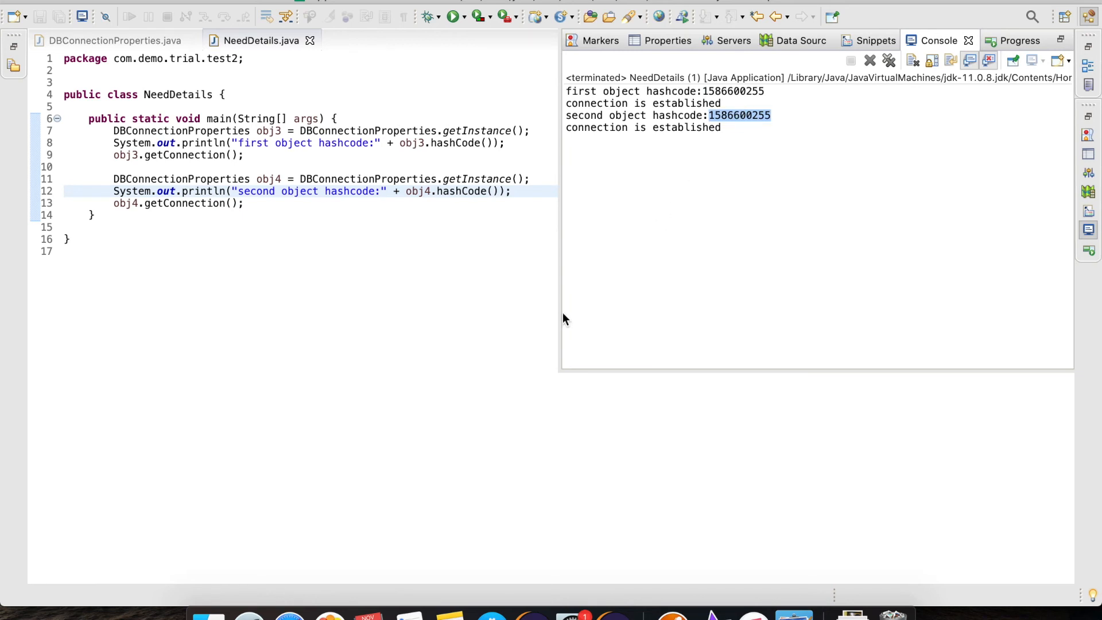
mouse_move(788, 5)
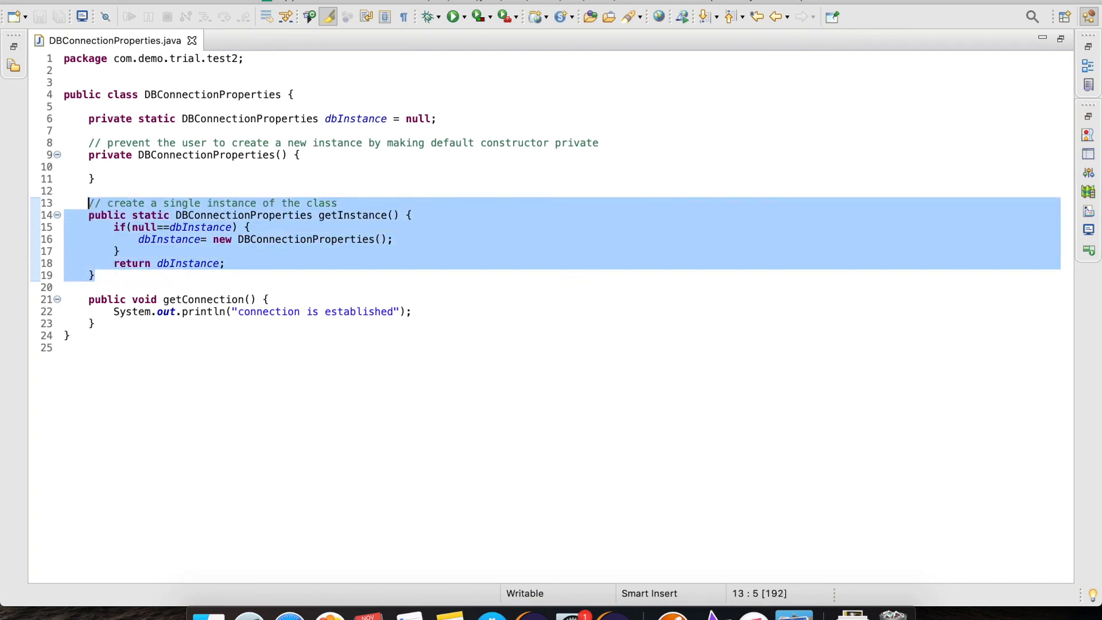
Add obj and obj2 via new DBConnectionProperties() in NeedDetails, triggering the constructor-not-visible error
left_click(261, 40)
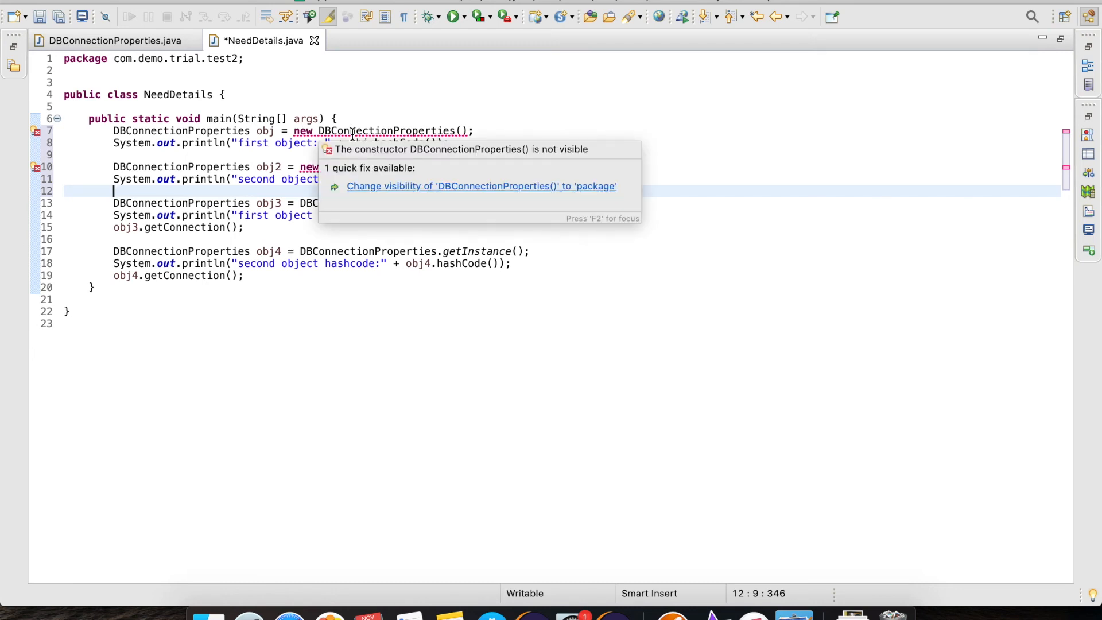
left_click(113, 40)
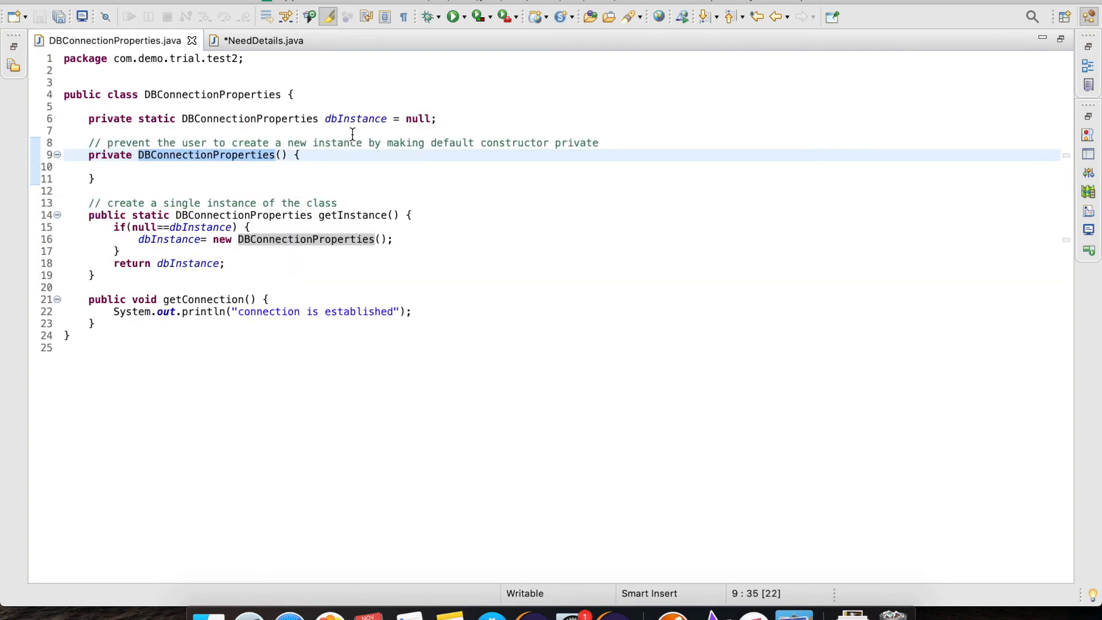